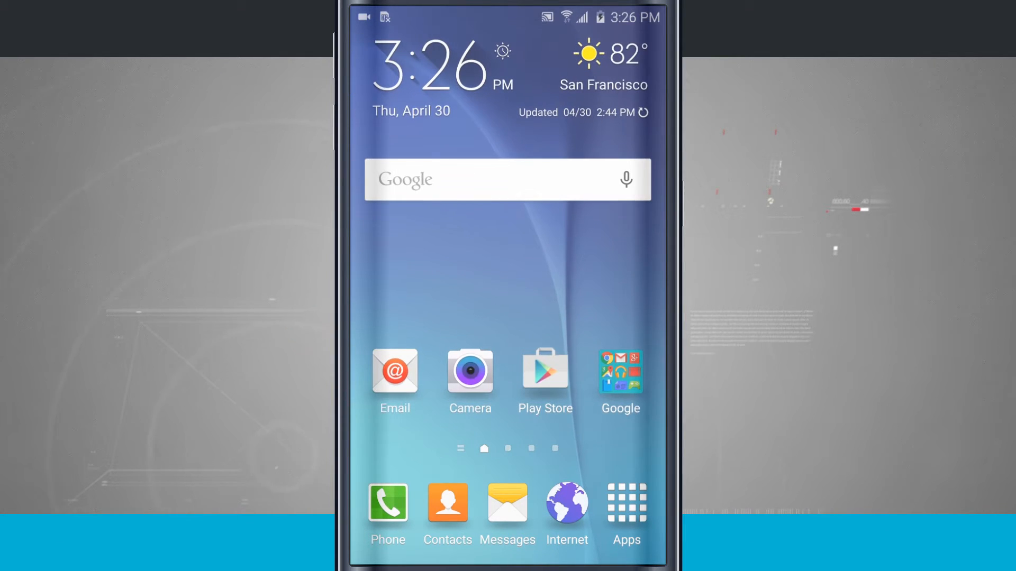
- Bring up the TouchWiz home editing options and install Action Launcher 3 from the Play Store
left_click(625, 503)
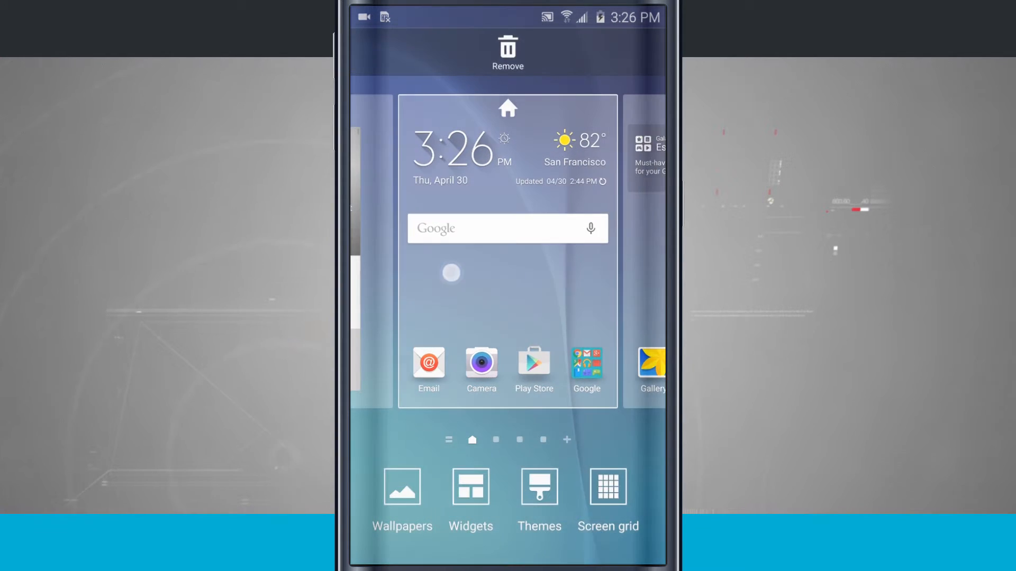
left_click(538, 487)
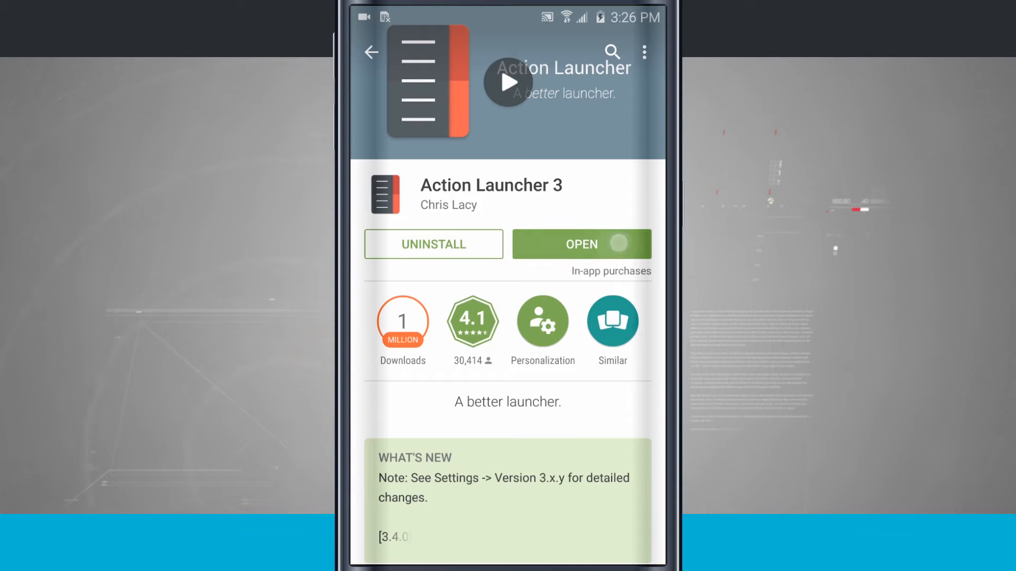
- Launch Action Launcher 3, accept its terms and choose Start Fresh at the welcome screen
left_click(581, 245)
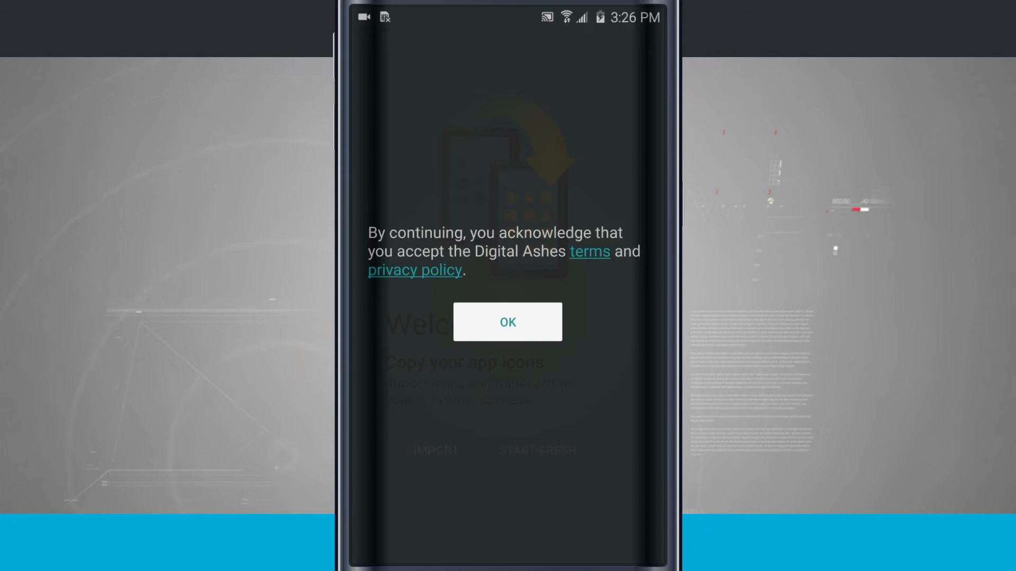
left_click(507, 322)
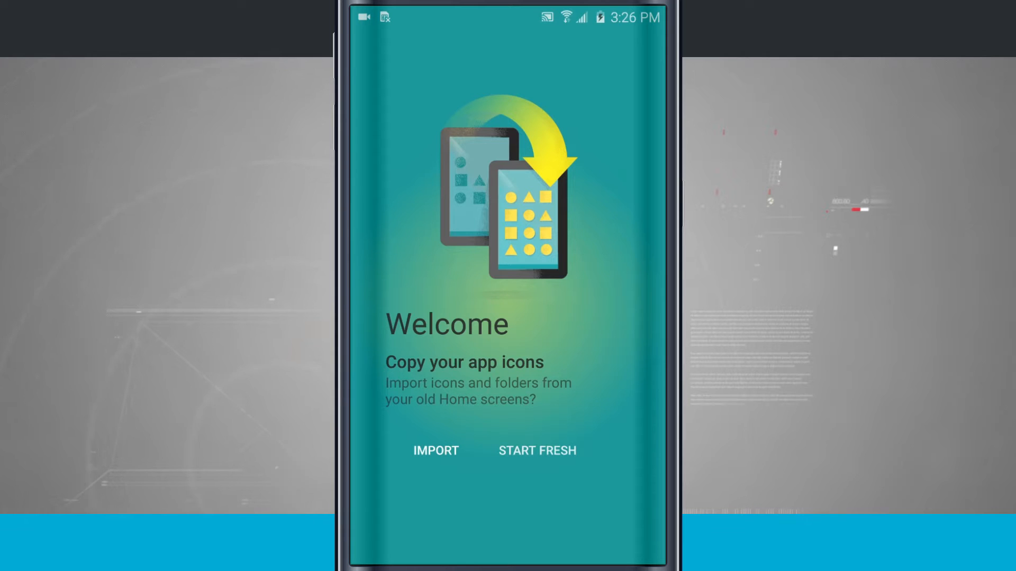
left_click(537, 451)
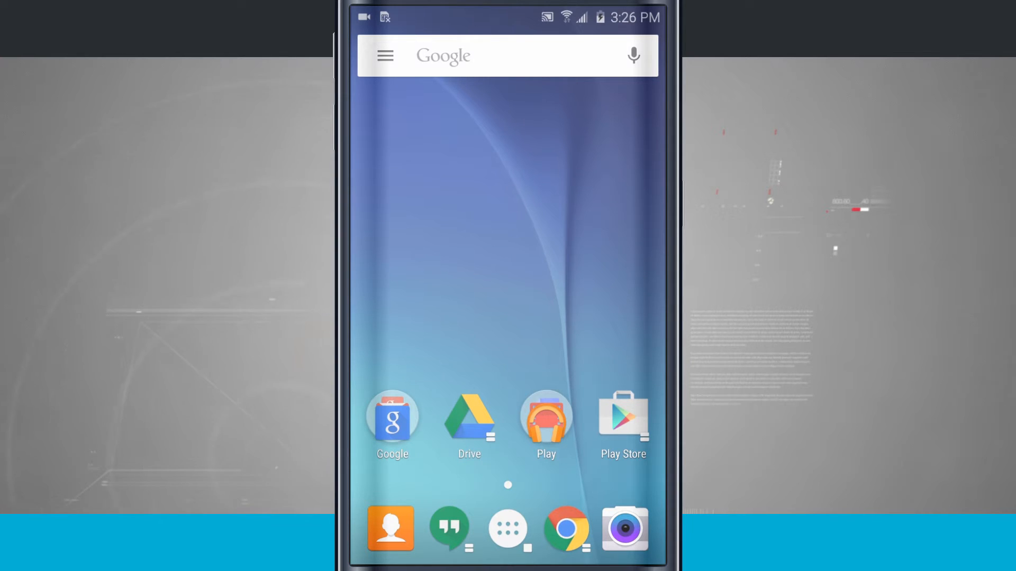
- Browse the launcher's app drawer, return to TouchWiz home and enter device Settings
left_click(507, 529)
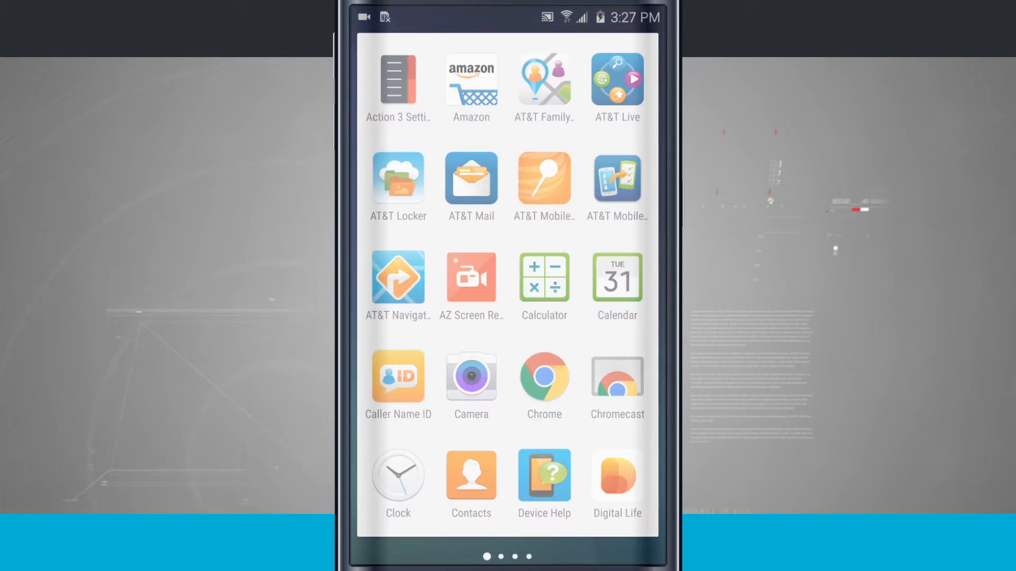
scroll("left", 3)
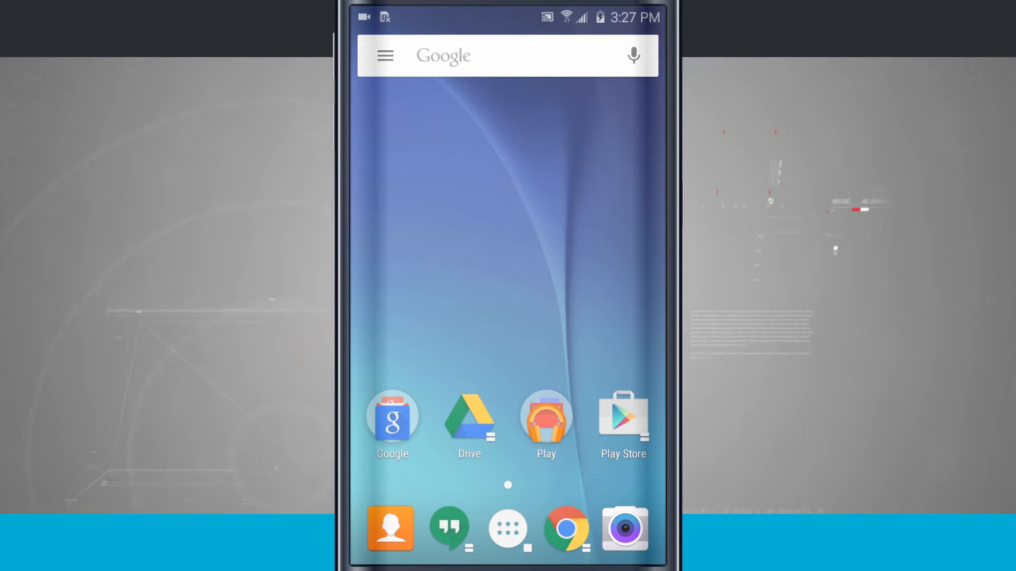
left_click(390, 528)
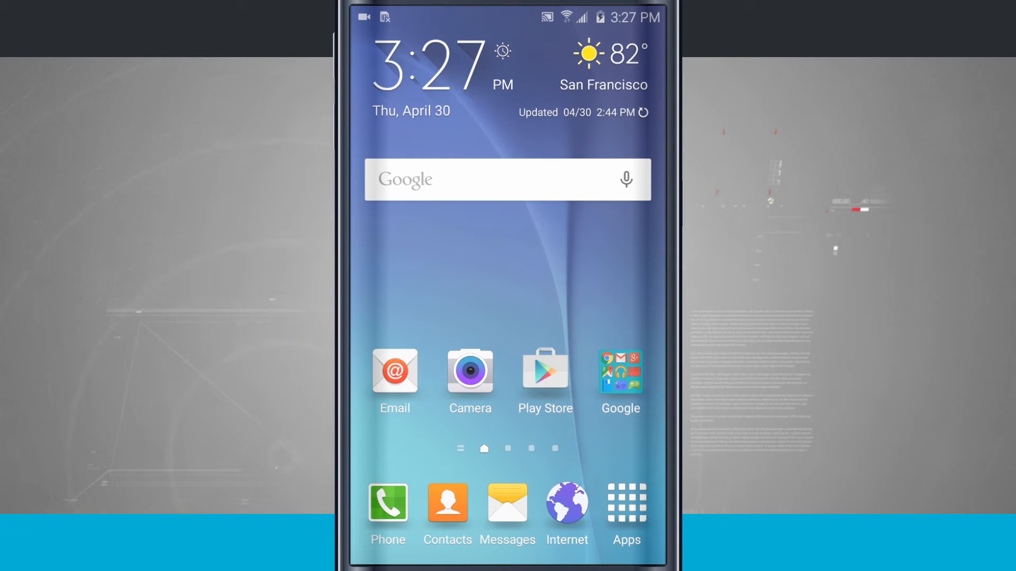
left_click(394, 373)
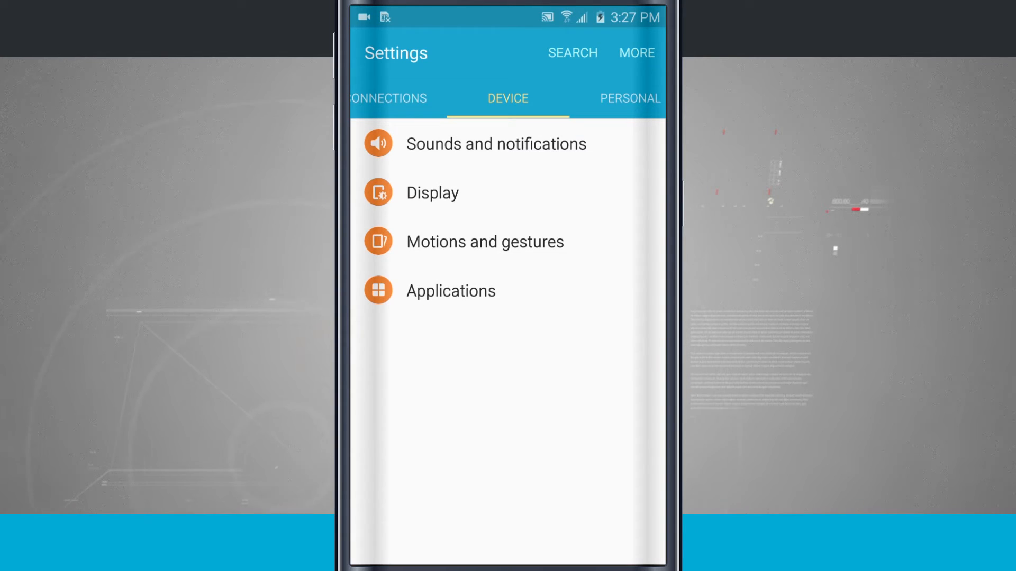
- Under Applications > Default applications > Home, select Action 3 as the default home app
left_click(451, 290)
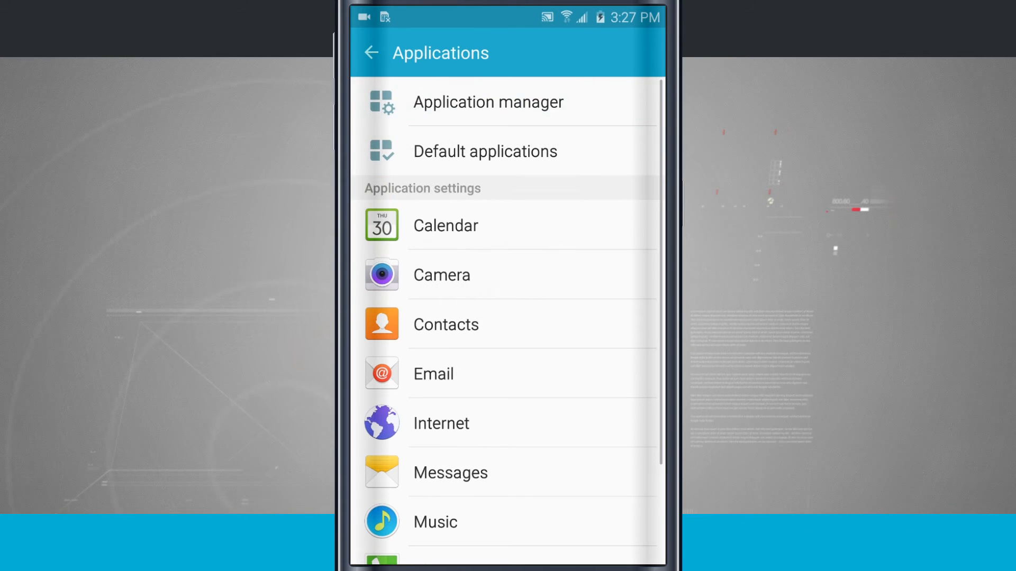
left_click(485, 152)
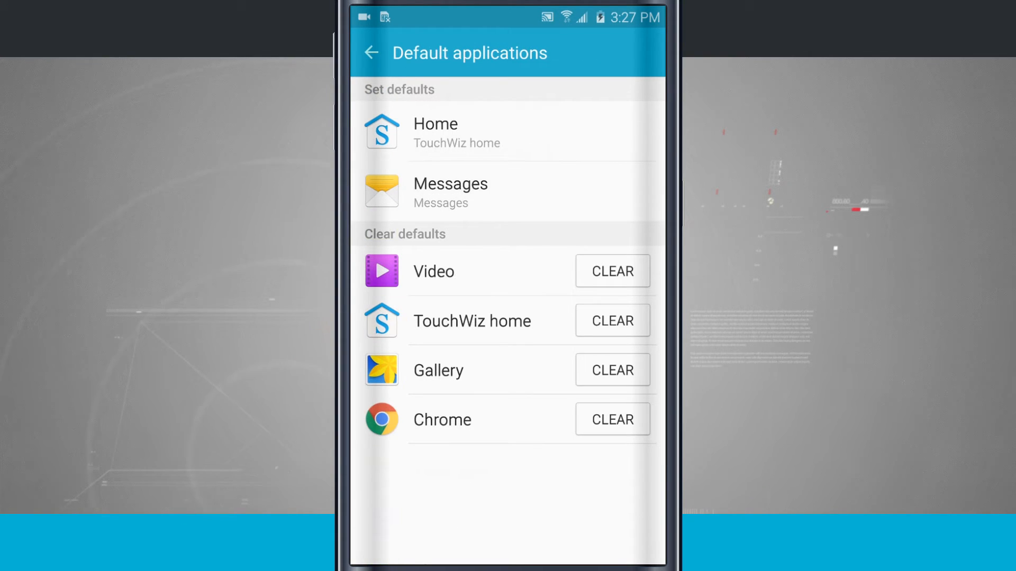
left_click(435, 132)
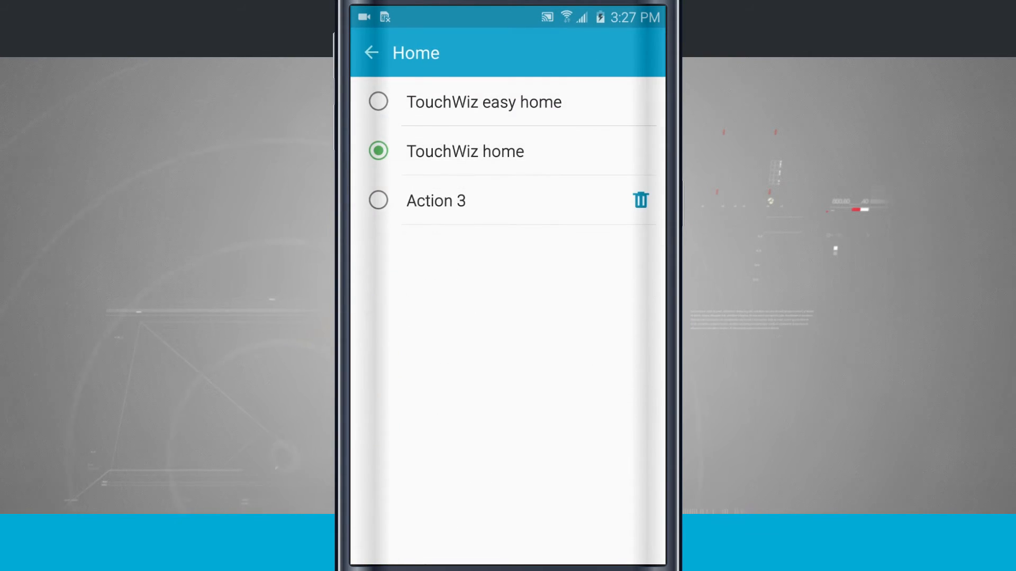
left_click(378, 200)
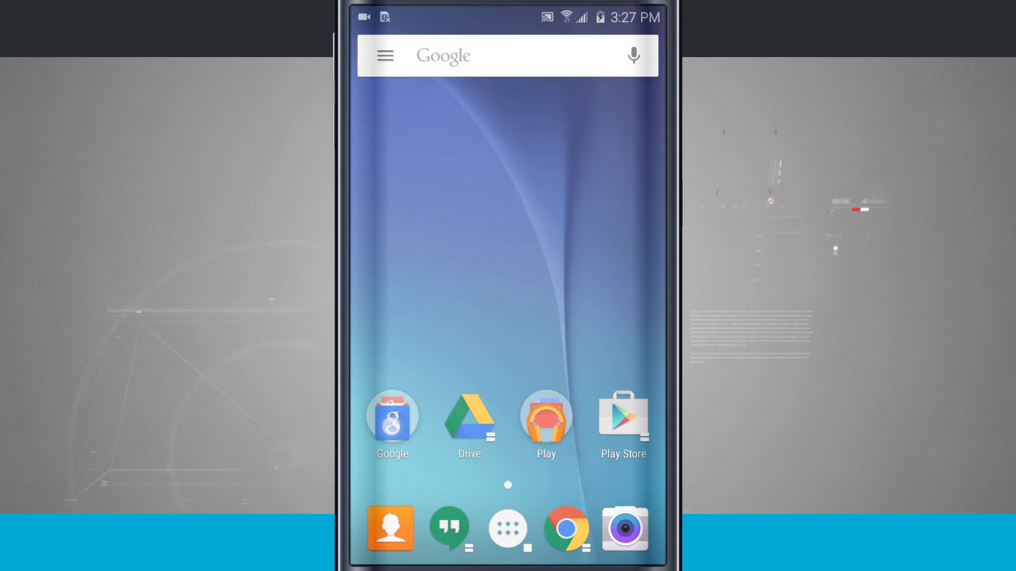
- Look in the Google folder, view Action Launcher 3's own settings, then pull down the notification panel
left_click(391, 417)
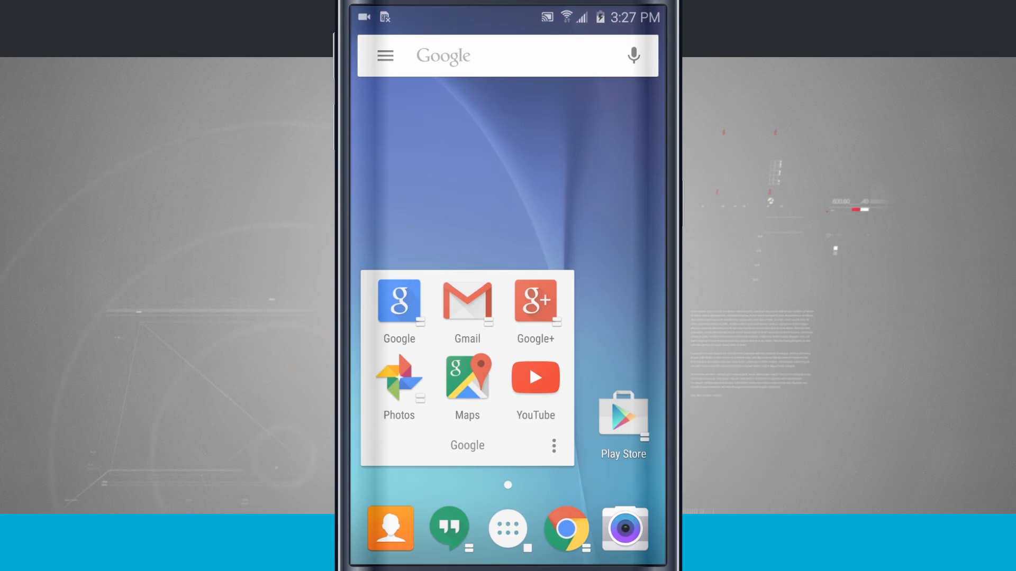
left_click(508, 529)
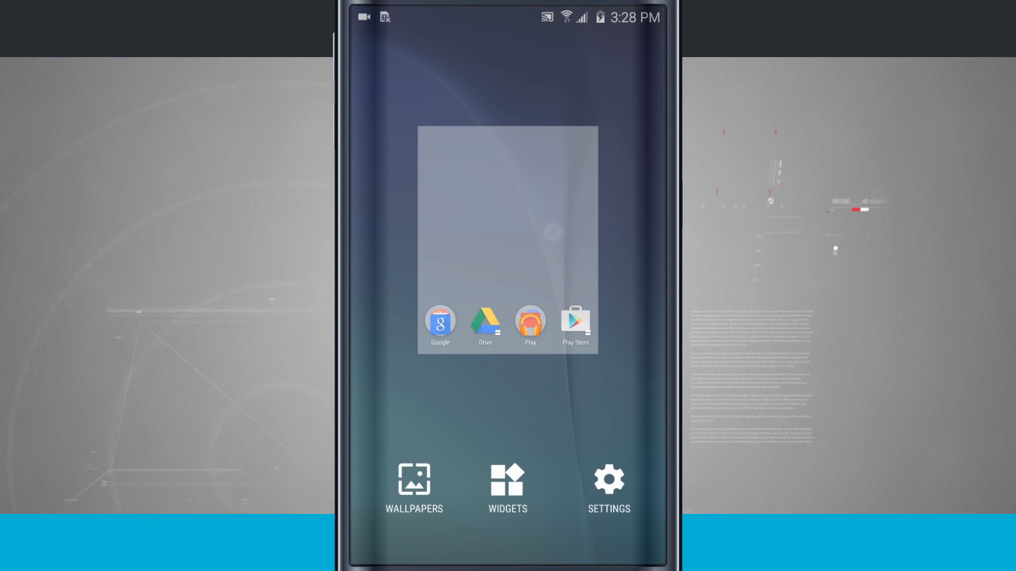
left_click(607, 482)
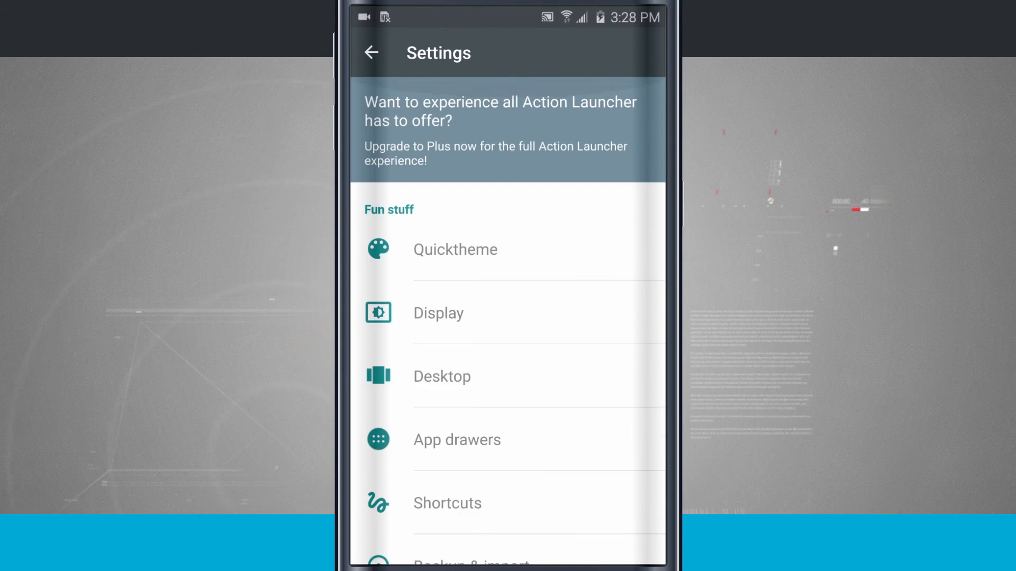
left_click(370, 53)
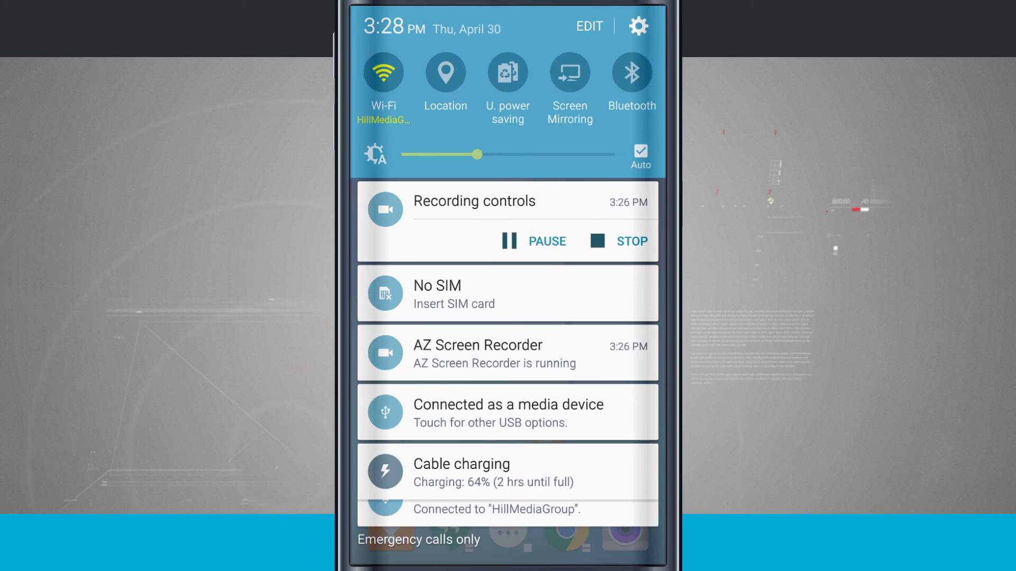
- Return to Settings > Applications > Default applications and show the Home app choices with Action 3 still default
left_click(637, 27)
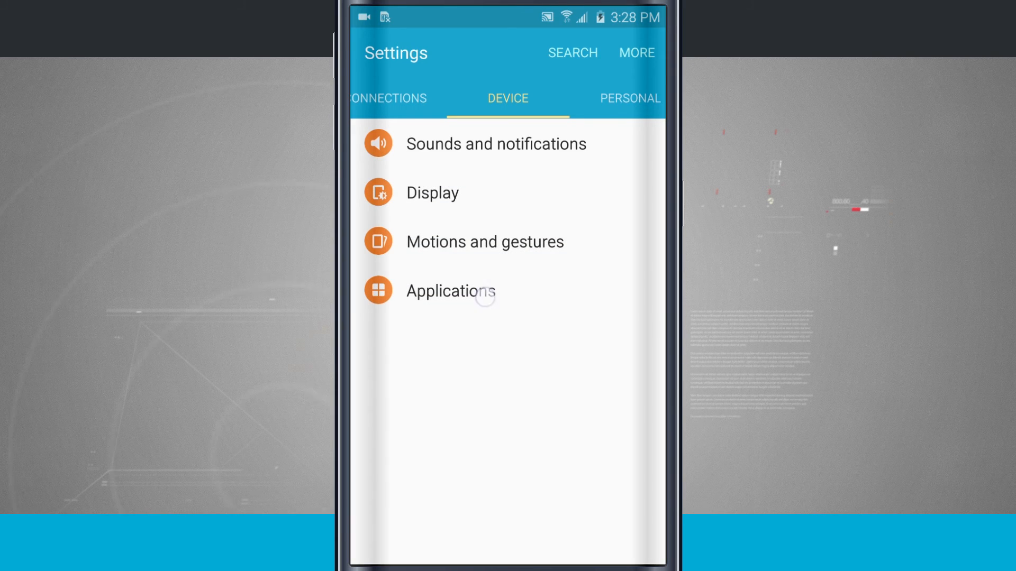
left_click(451, 291)
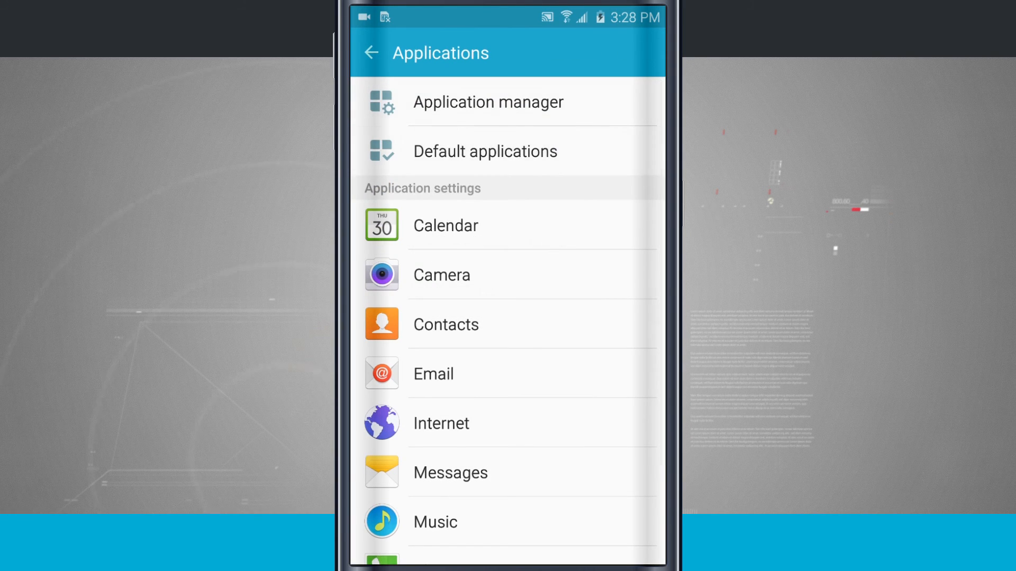
left_click(487, 151)
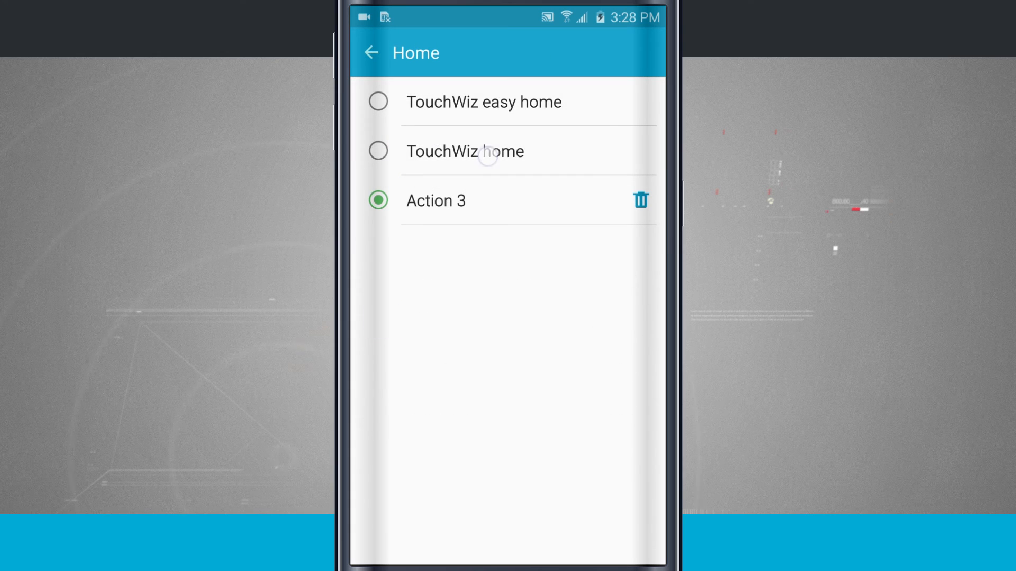